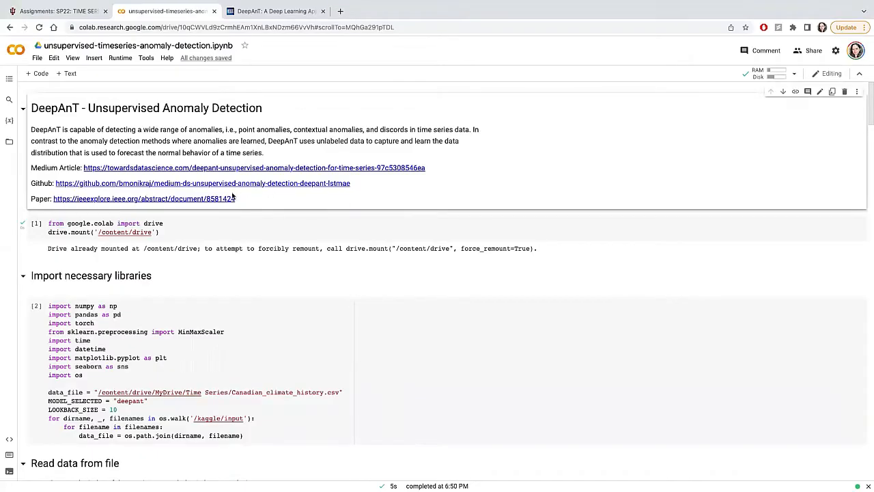
mouse_move(382, 188)
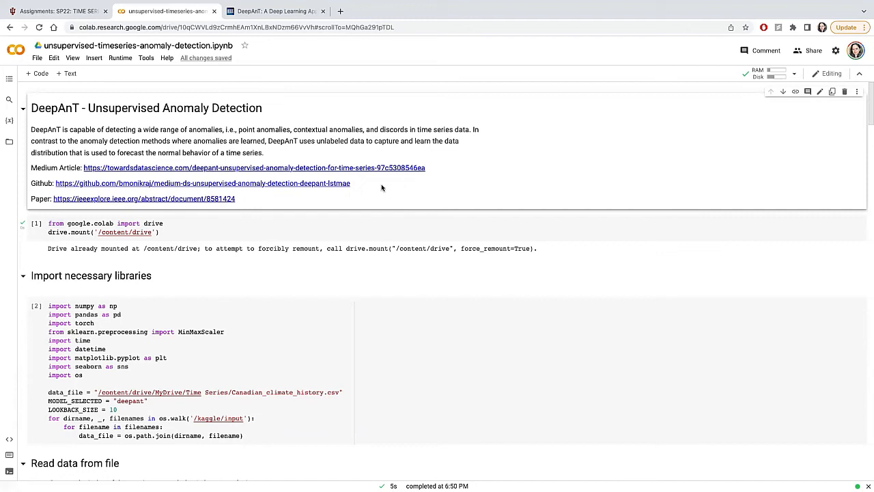
mouse_move(368, 188)
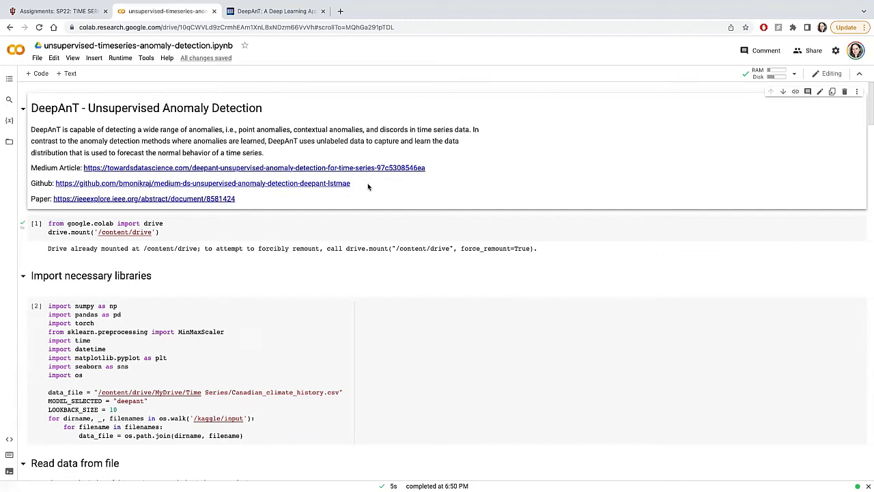
mouse_move(363, 183)
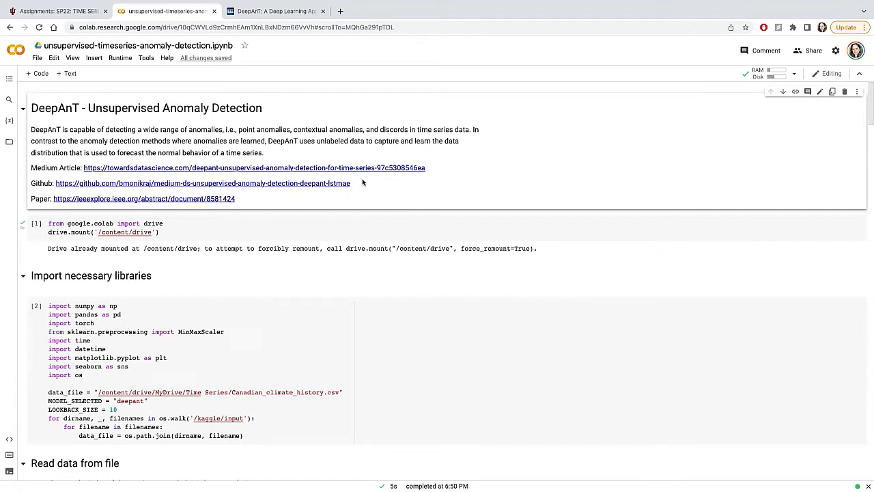
mouse_move(361, 224)
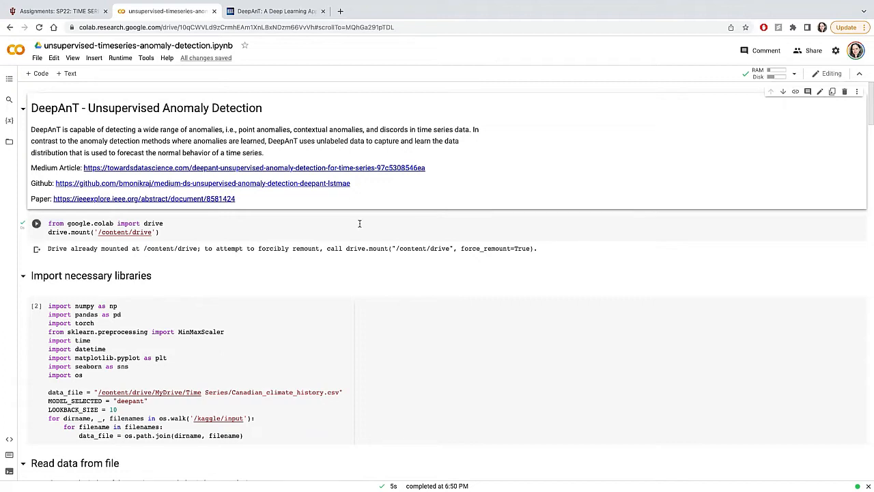
mouse_move(354, 240)
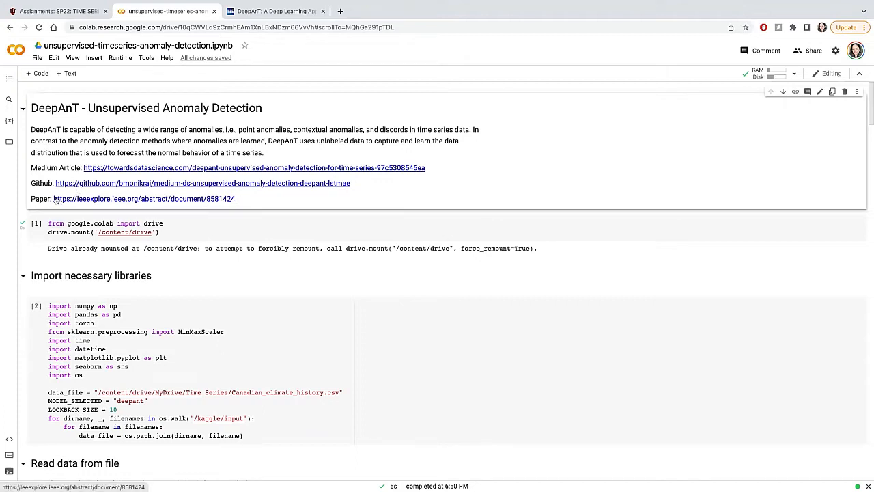
mouse_move(254, 208)
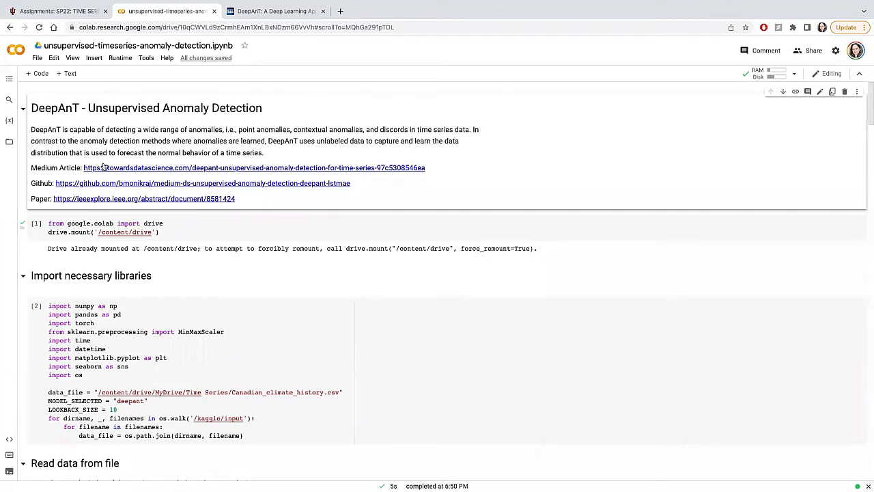
mouse_move(188, 168)
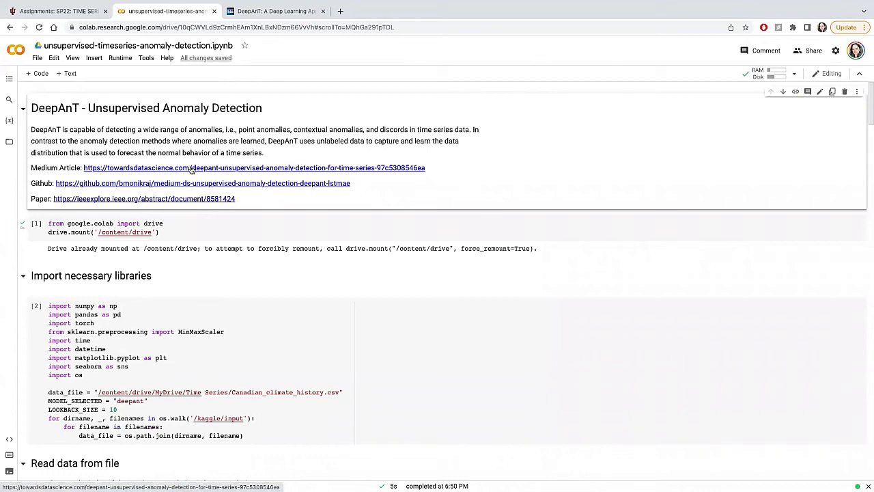
mouse_move(191, 268)
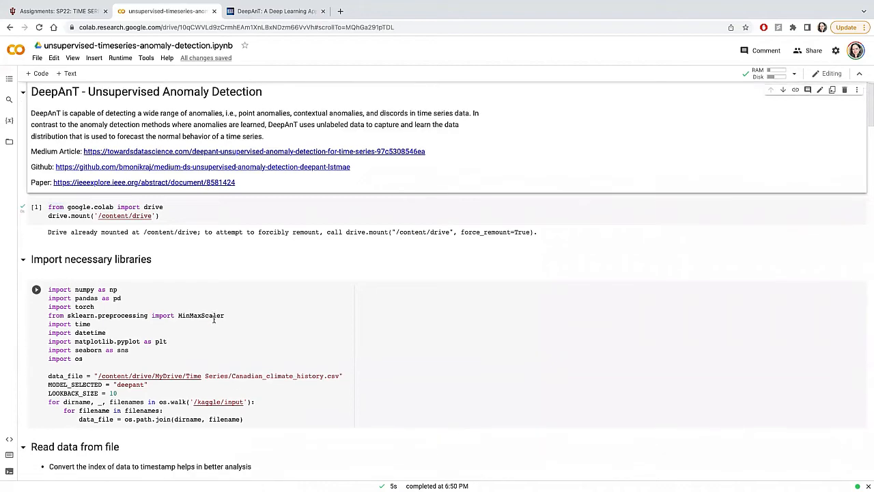
Step: Scroll down to the 'DeepAnT Architecture' text cell and select the code cell beneath it
scroll(down, 3)
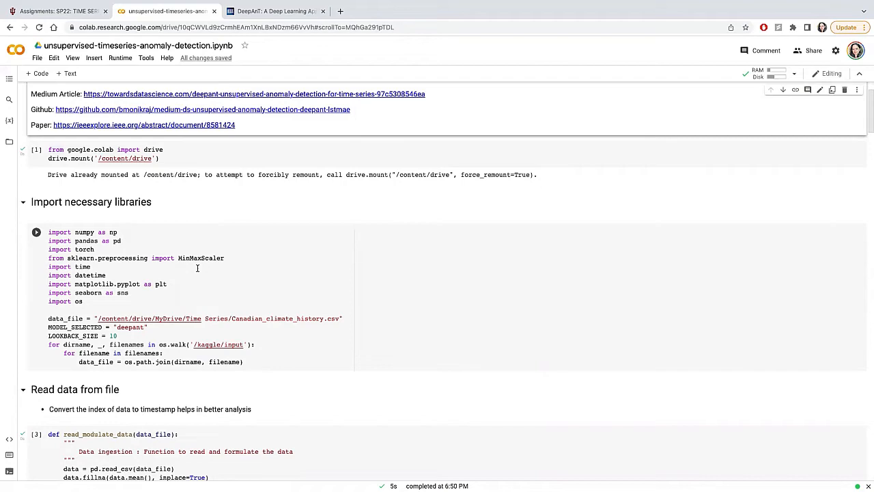
scroll(down, 3)
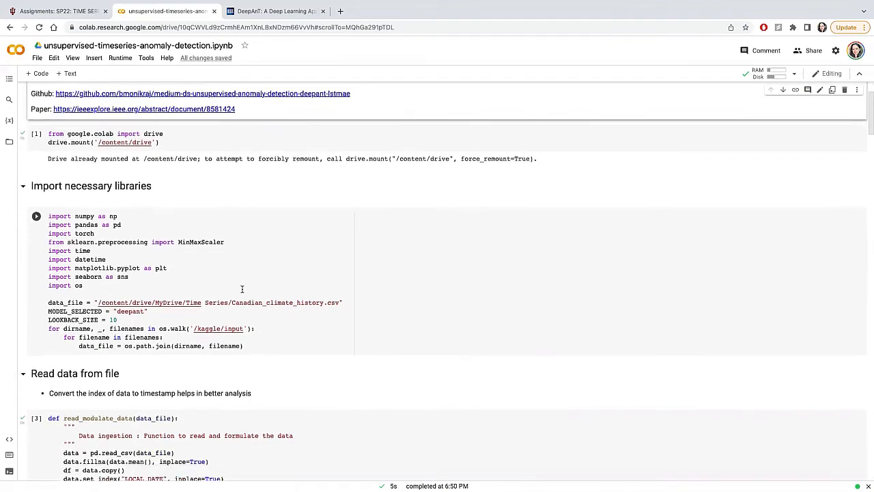
scroll(down, 3)
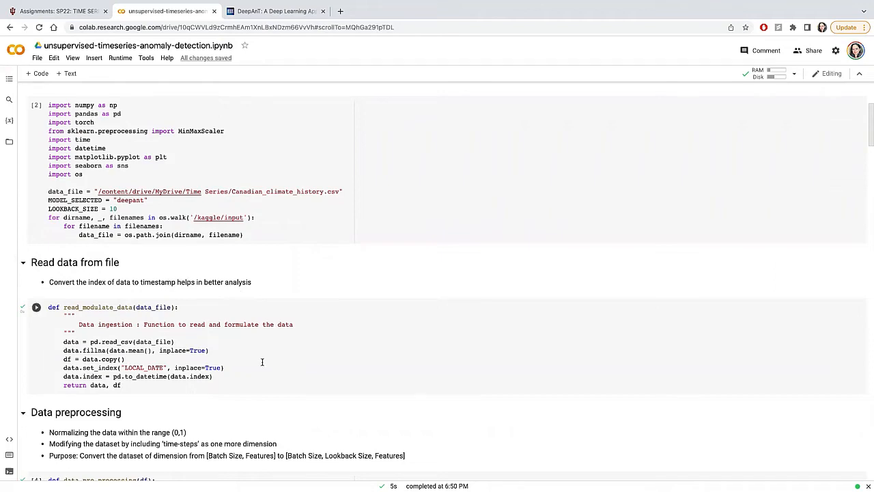
scroll(down, 3)
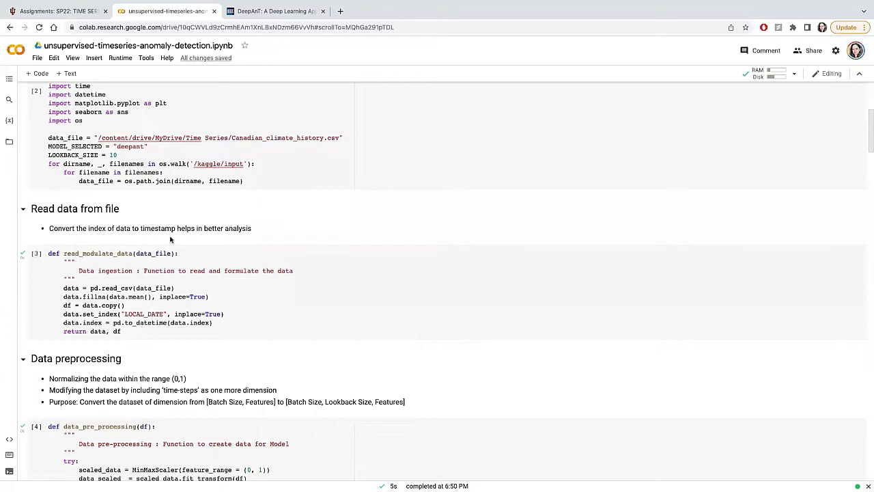
scroll(down, 3)
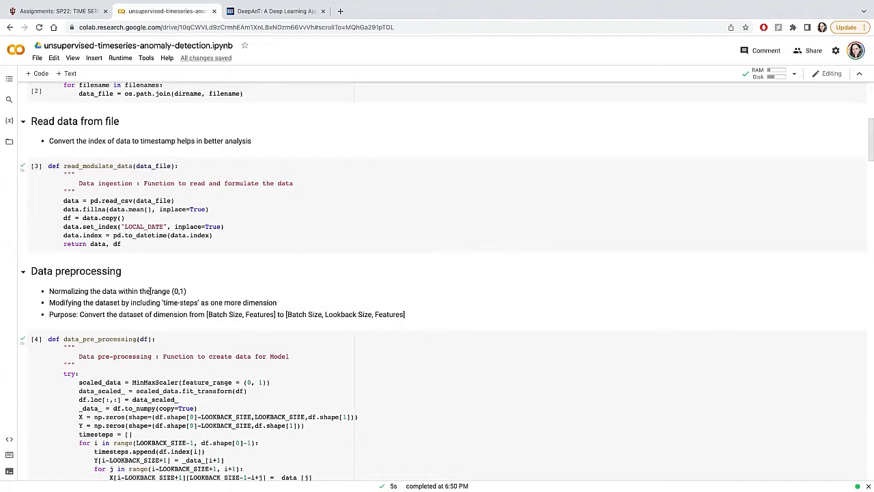
scroll(down, 3)
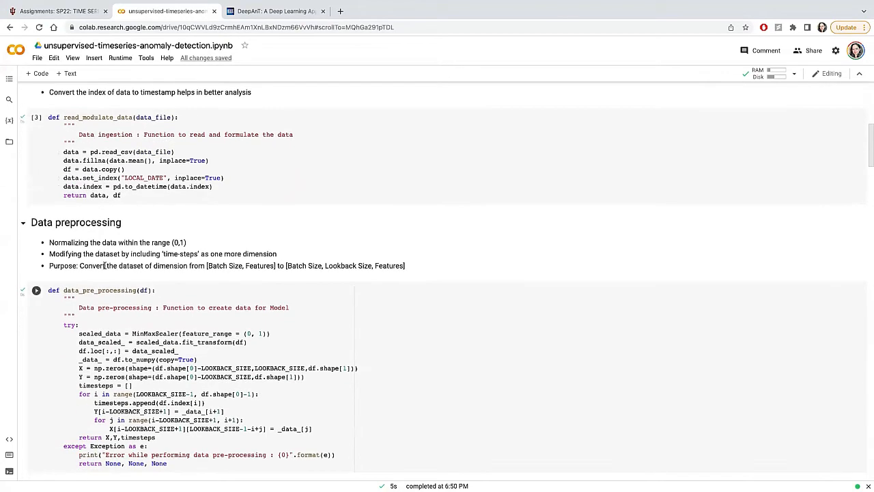
click(36, 290)
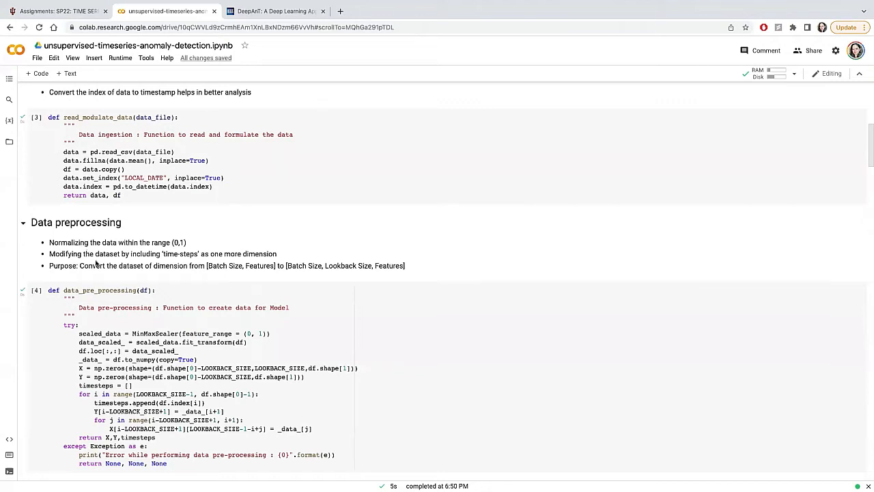
mouse_move(139, 278)
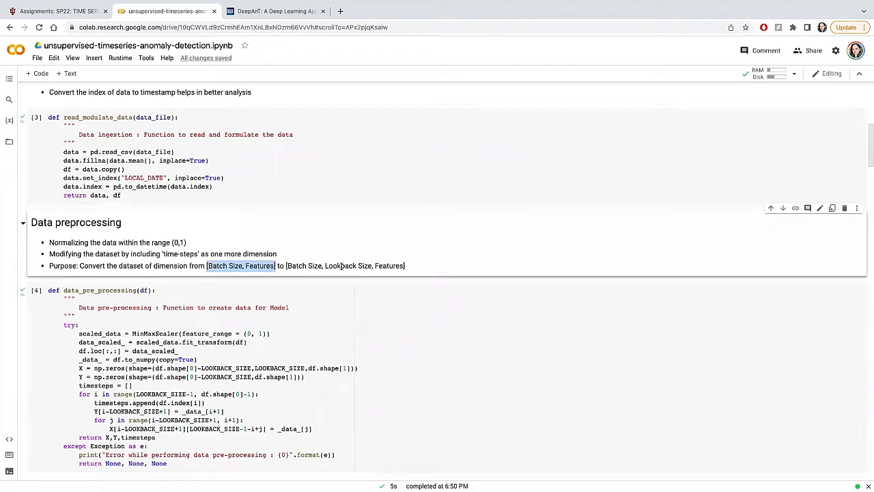
Step: Scroll through the DeepAnT class code to reveal the full model definition
scroll(down, 3)
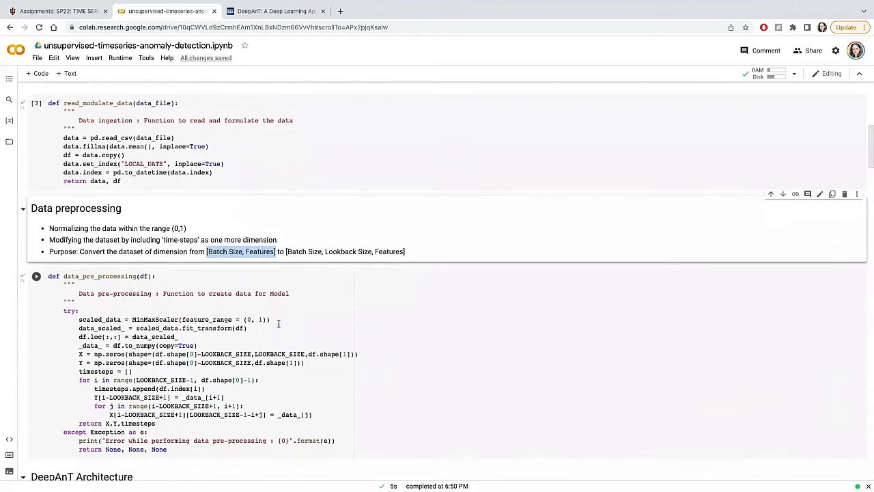
scroll(down, 3)
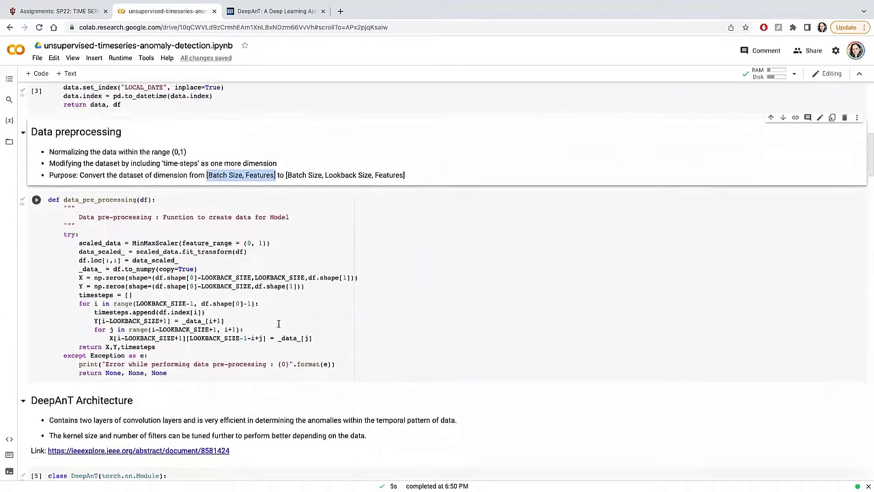
scroll(down, 3)
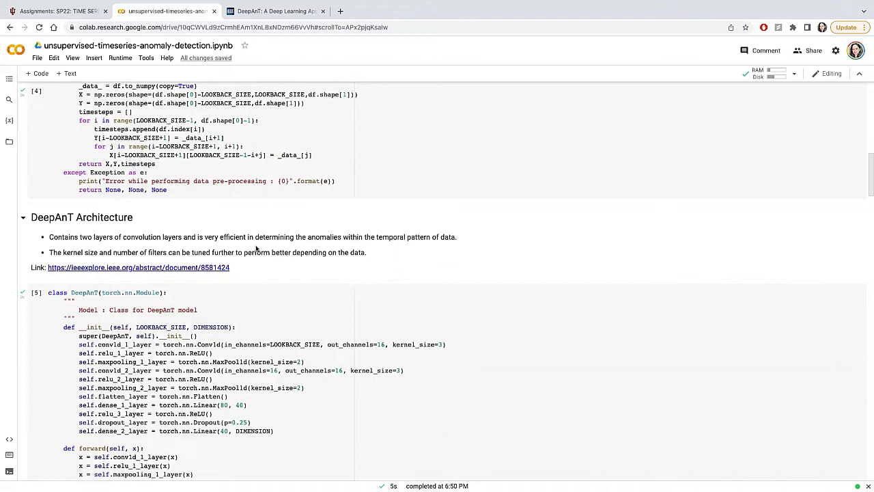
mouse_move(136, 273)
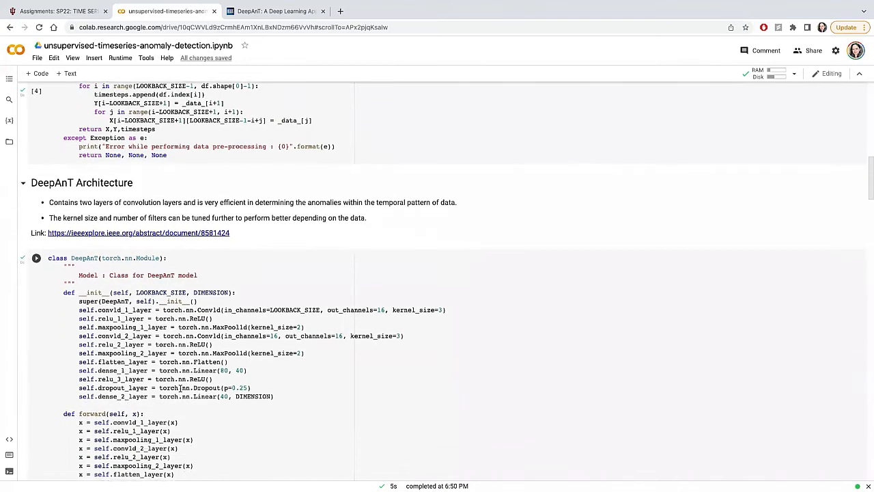
scroll(down, 3)
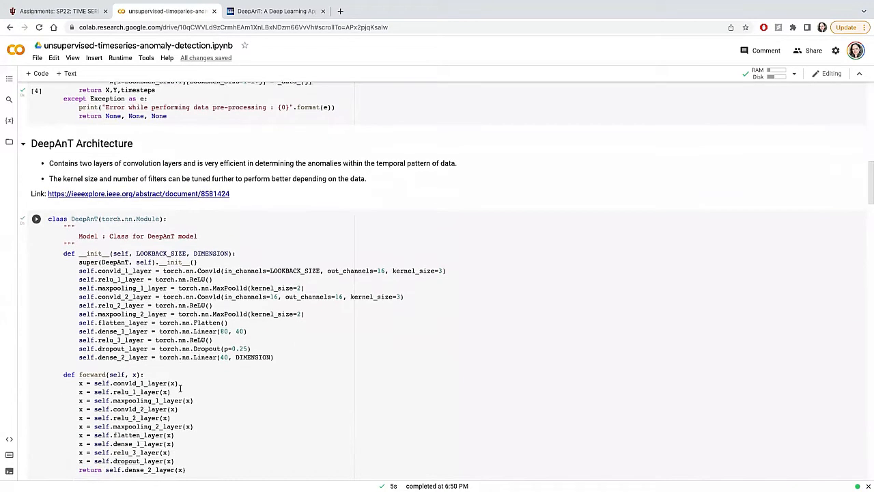
scroll(down, 3)
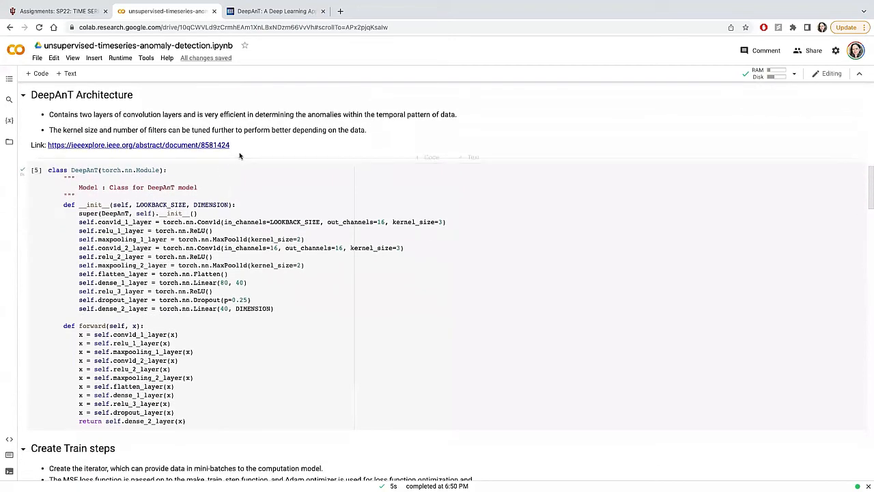
mouse_move(202, 145)
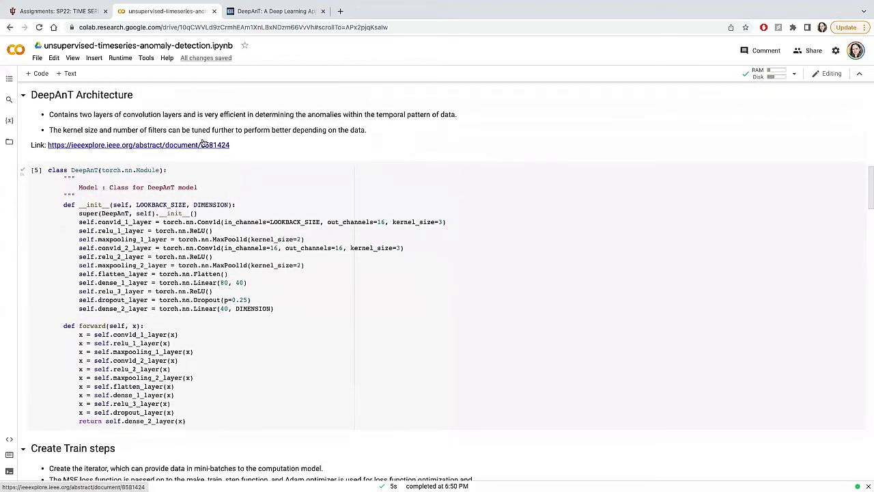
mouse_move(267, 146)
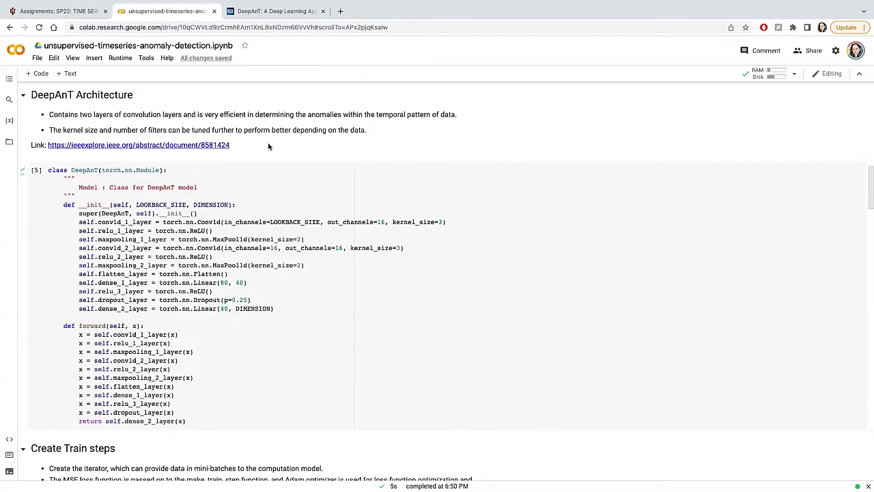
Step: Scroll back and forth within the DeepAnT class to review its layers
scroll(down, 3)
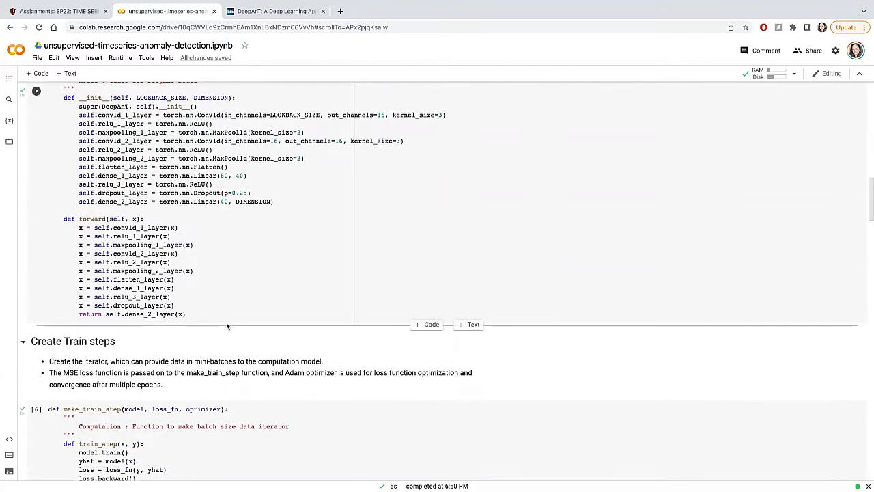
scroll(up, 3)
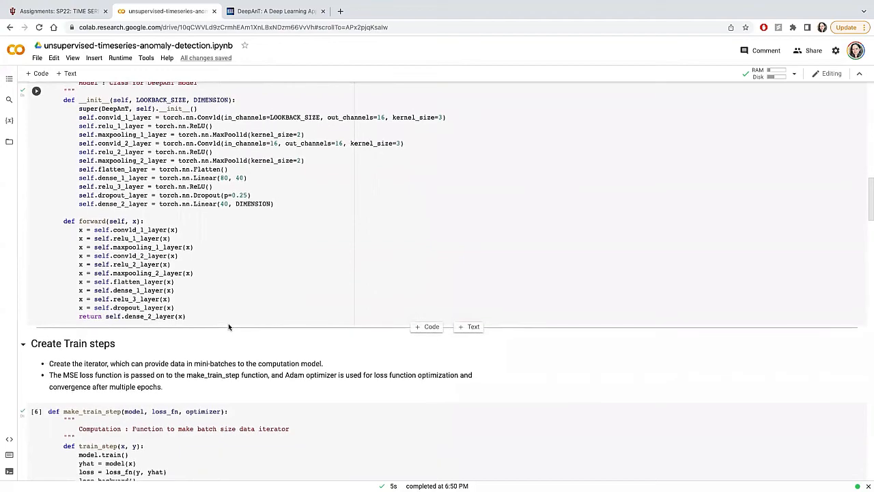
scroll(up, 3)
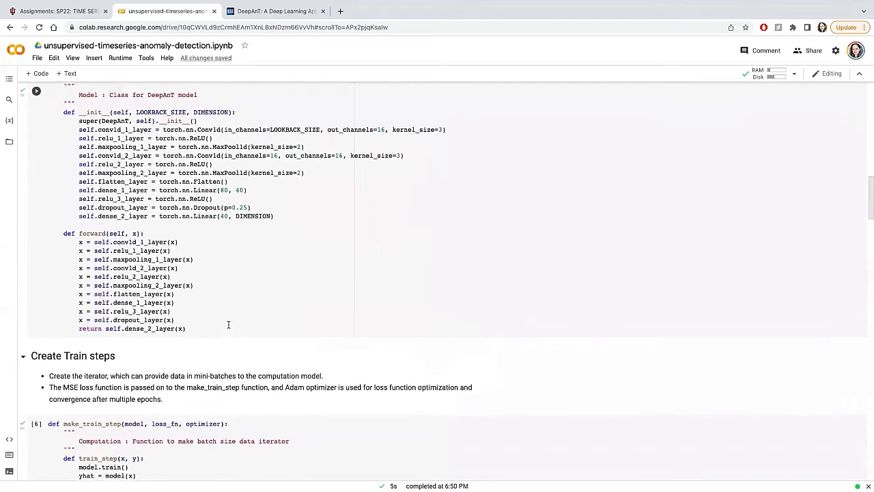
scroll(down, 3)
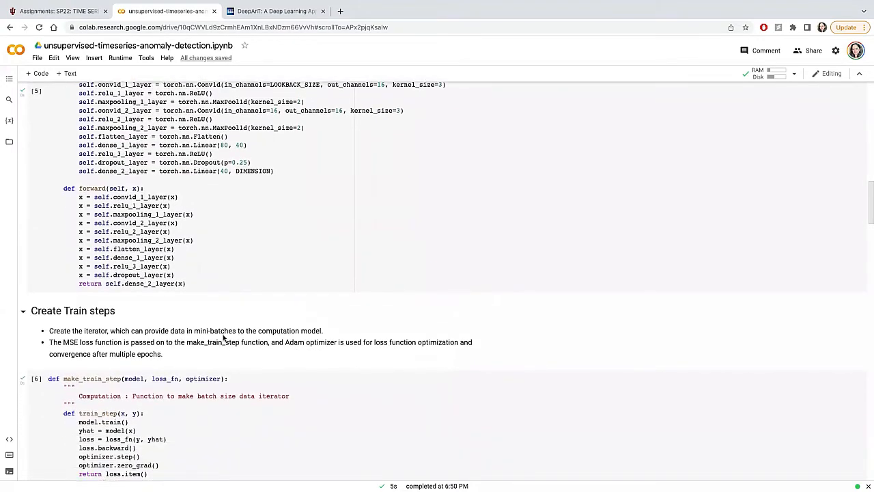
scroll(up, 3)
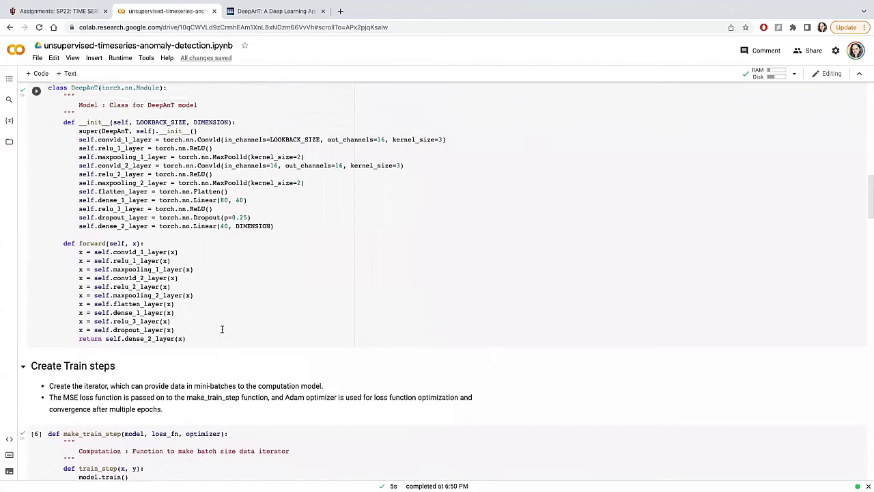
mouse_move(223, 125)
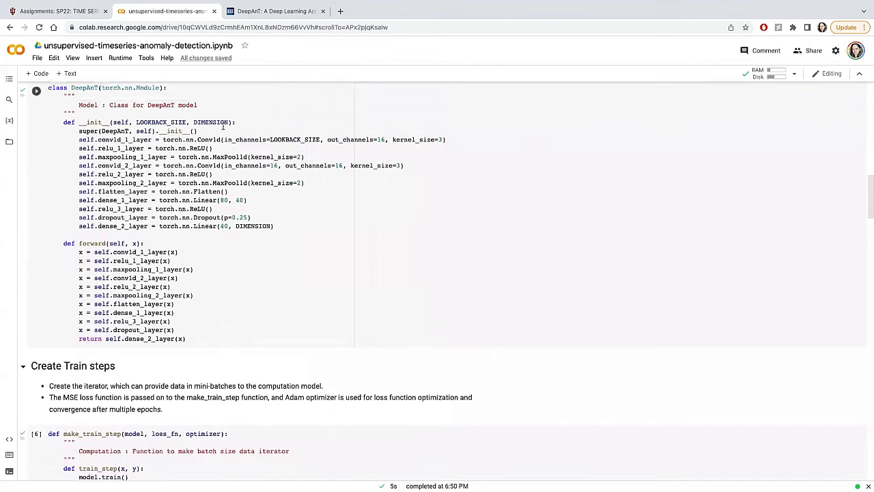
mouse_move(213, 139)
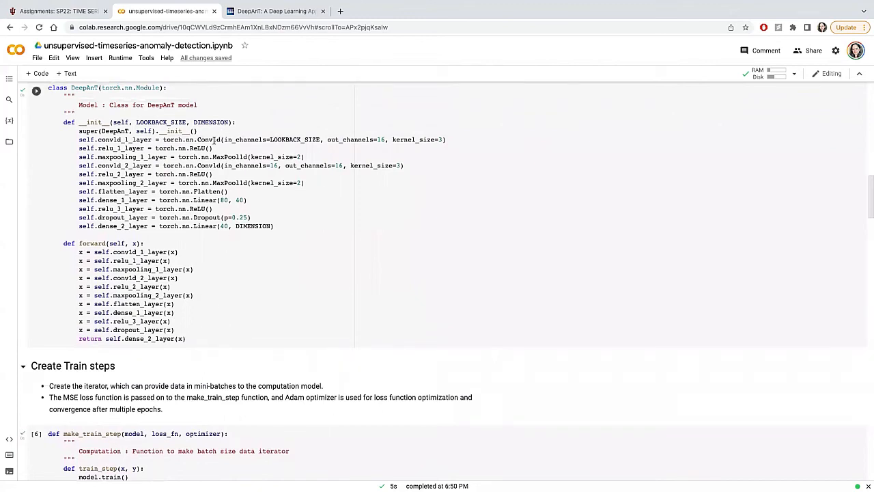
scroll(up, 3)
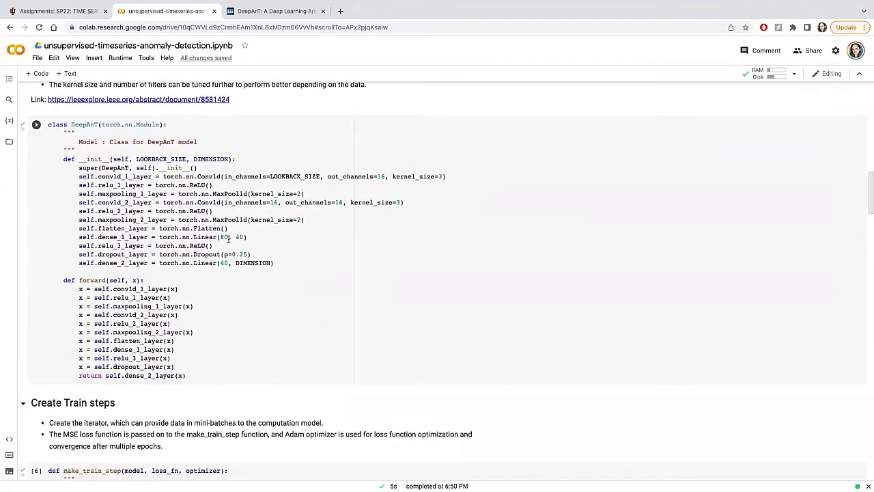
mouse_move(207, 251)
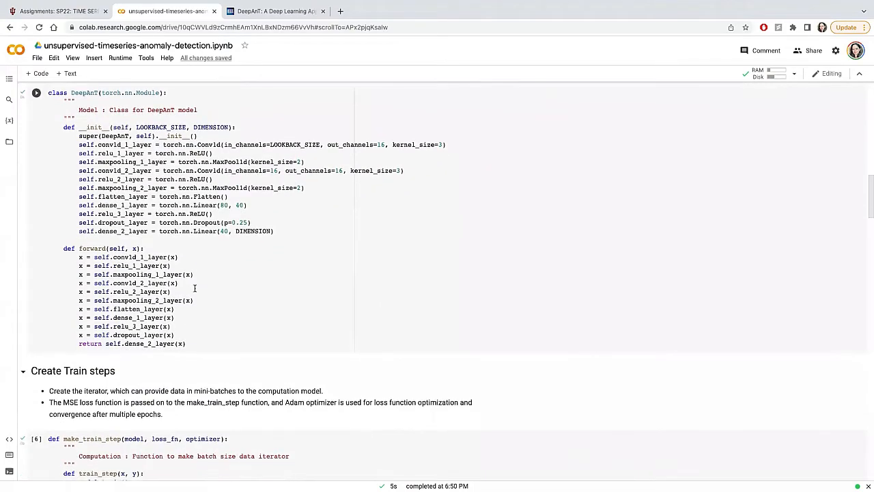
Step: Scroll down to the 'Create Train steps' make_train_step cell and place the cursor in it
scroll(down, 3)
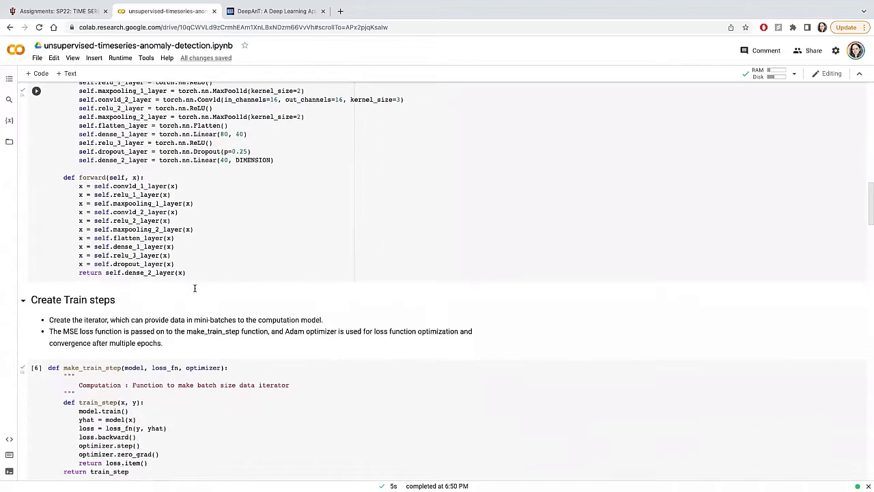
scroll(down, 3)
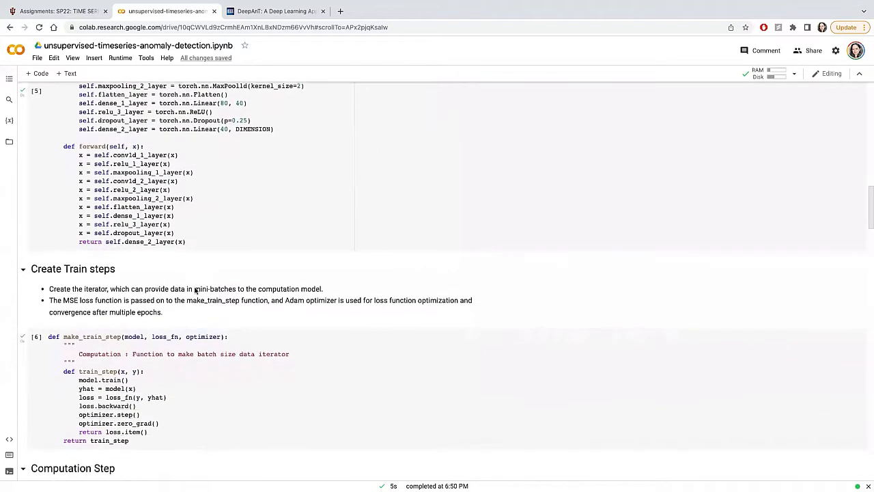
scroll(down, 3)
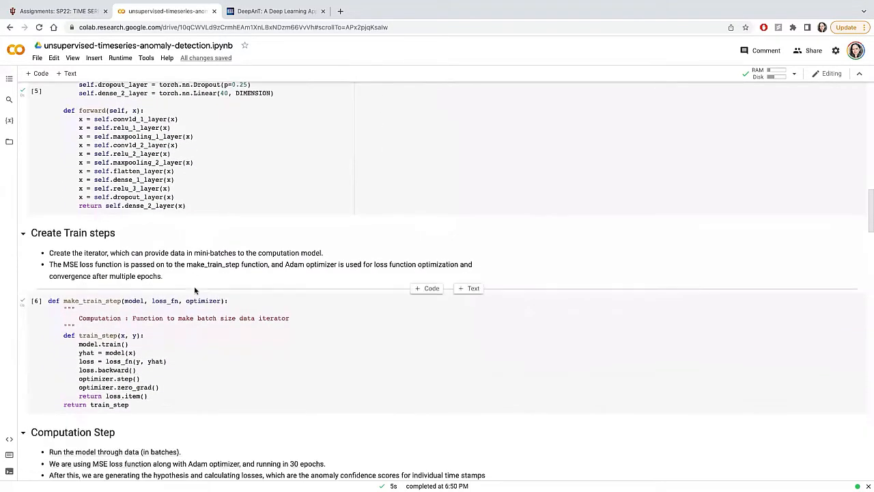
scroll(down, 3)
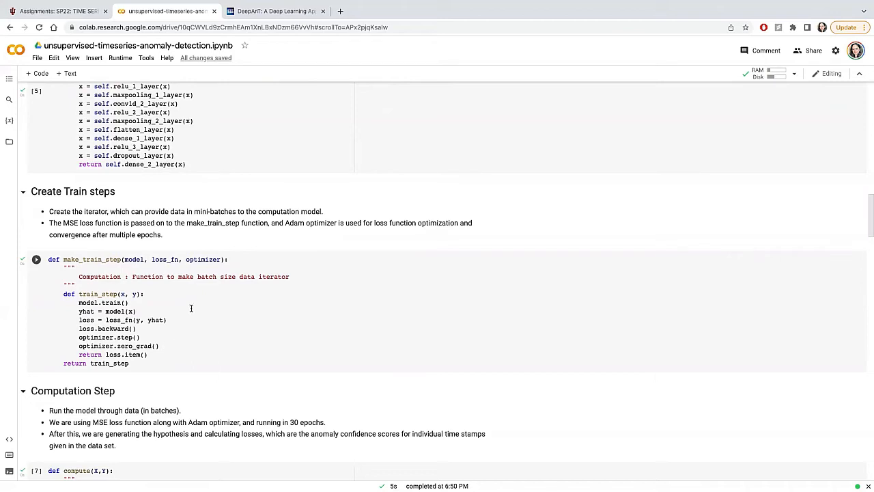
scroll(down, 3)
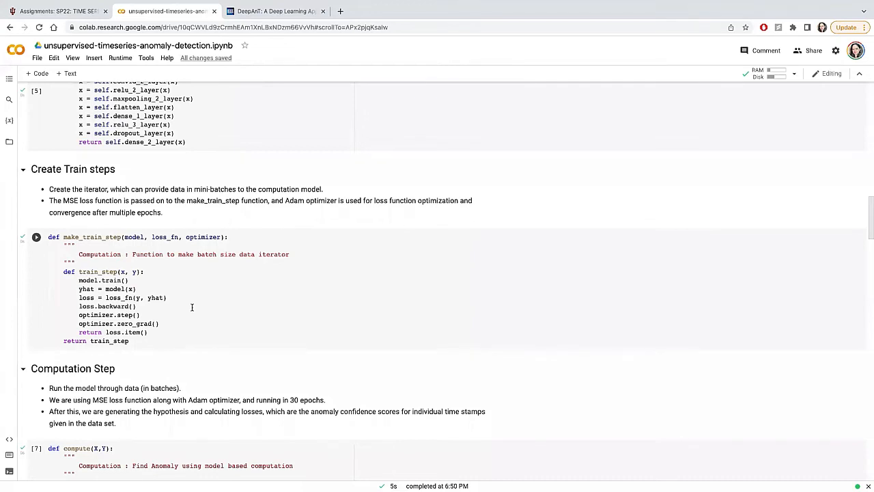
click(36, 237)
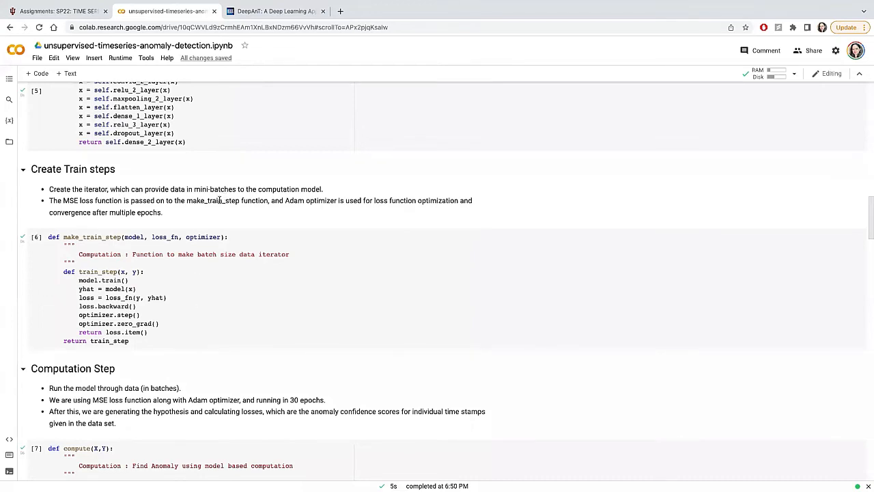
mouse_move(150, 356)
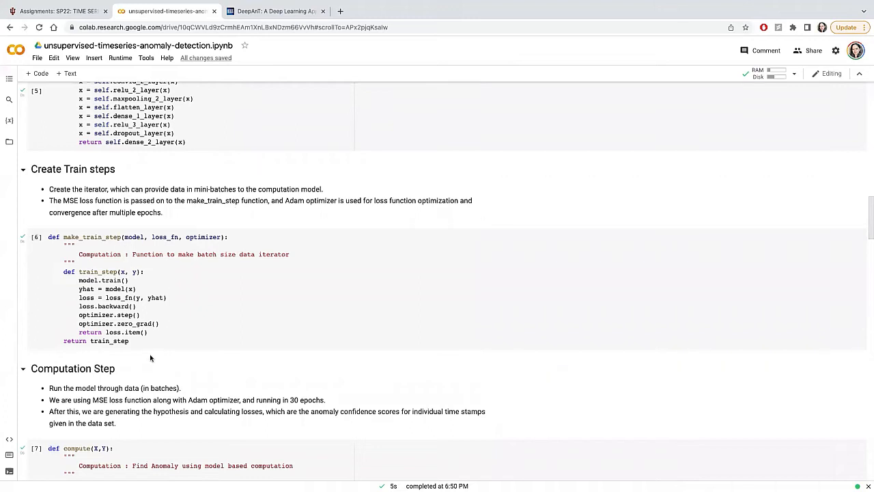
mouse_move(157, 333)
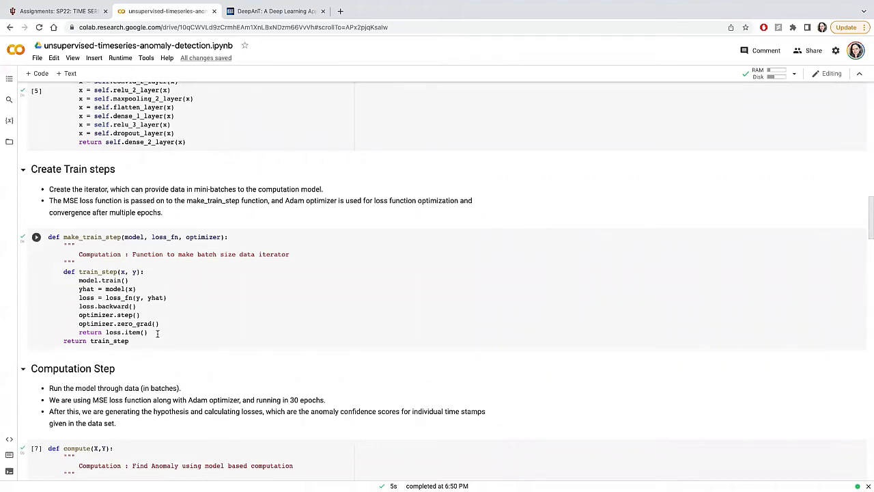
click(35, 238)
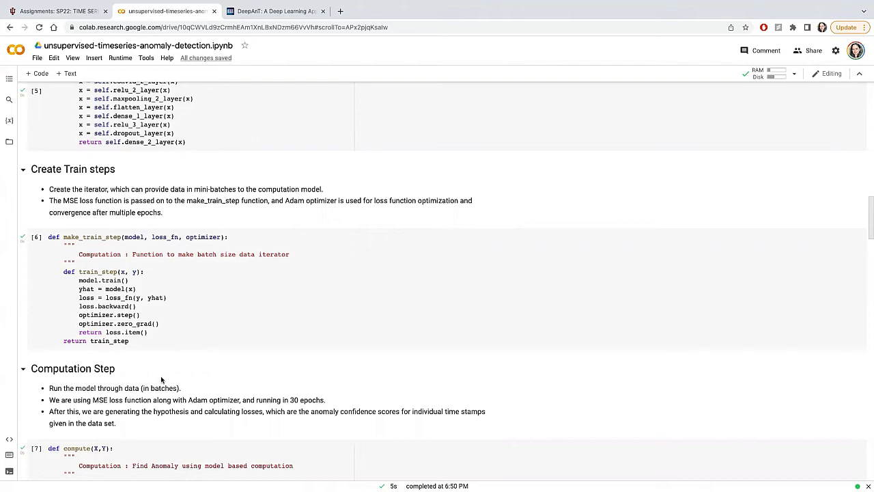
scroll(down, 3)
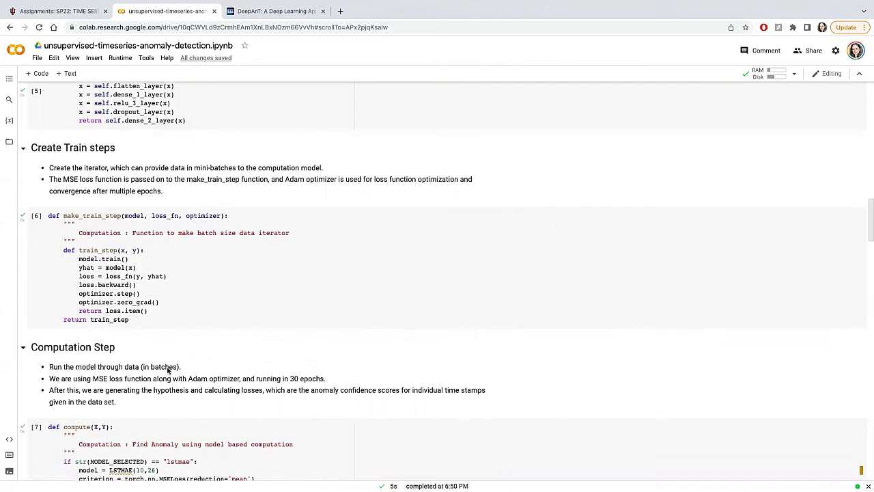
Step: Scroll through the compute() function for LSTMAE and DeepAnT down to the Model Training data table
scroll(down, 3)
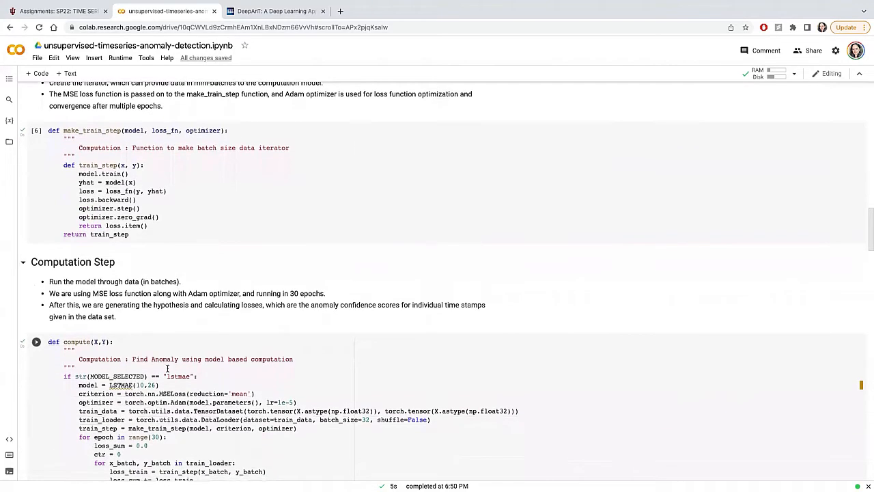
scroll(down, 3)
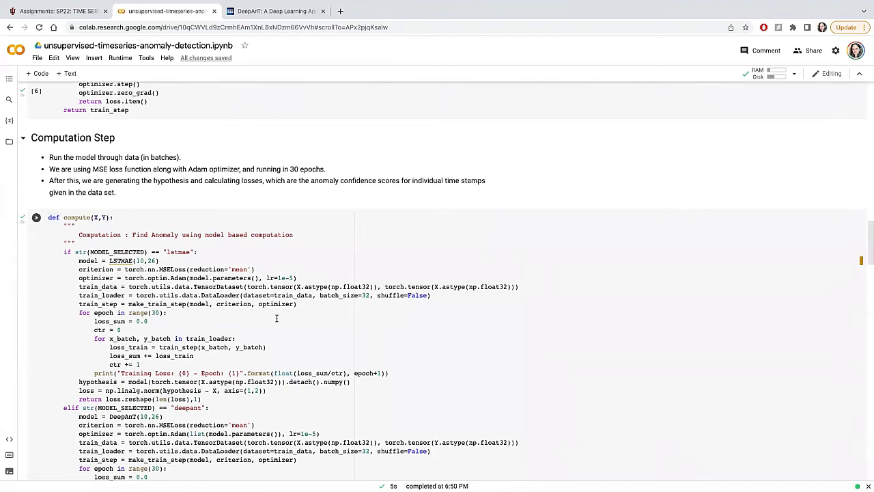
scroll(down, 3)
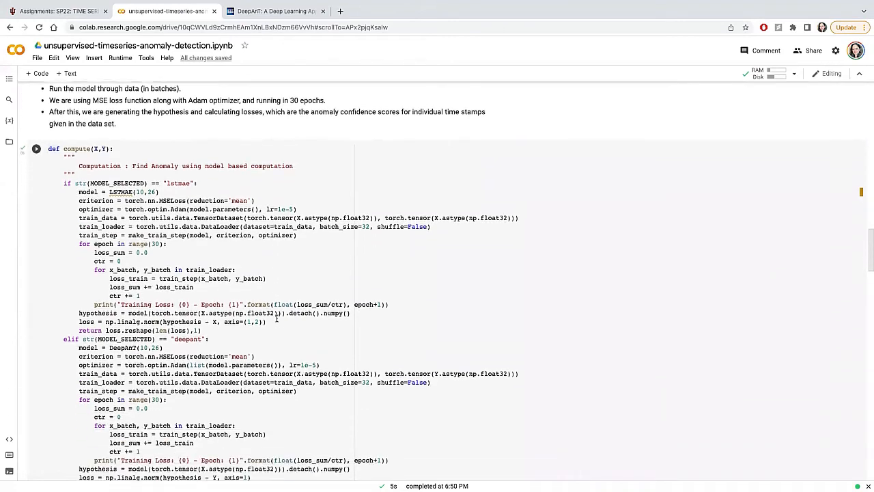
scroll(down, 3)
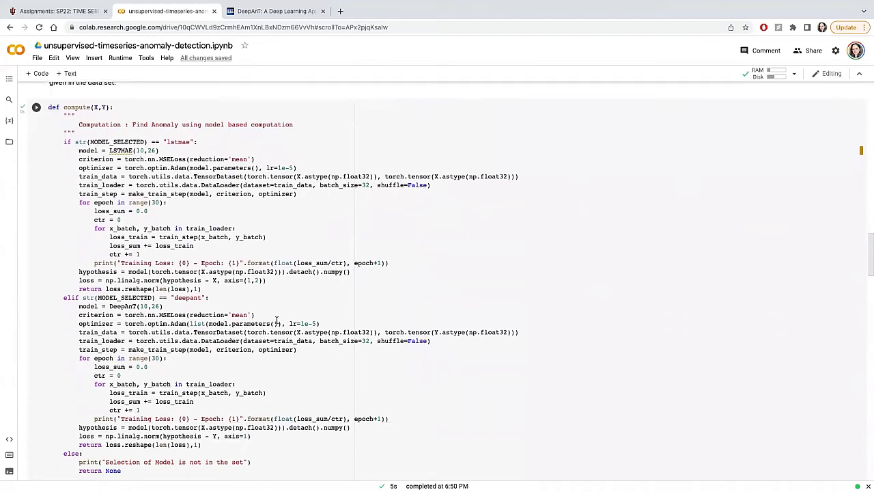
mouse_move(277, 320)
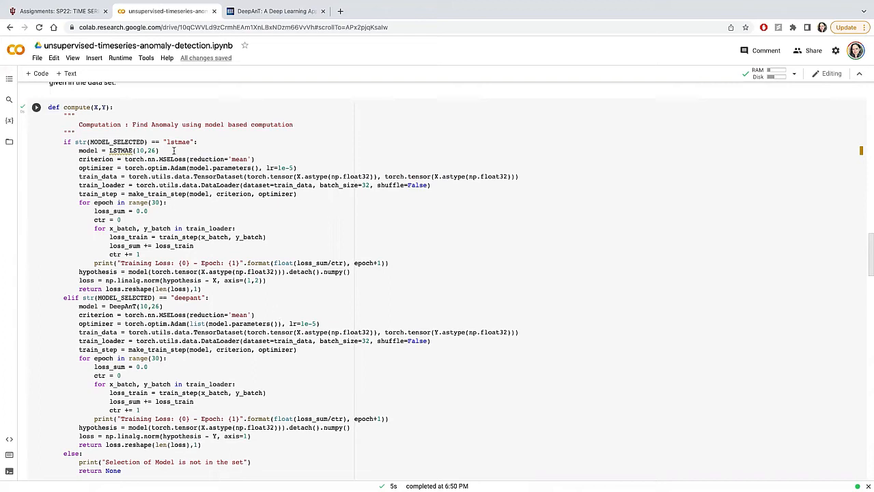
mouse_move(207, 377)
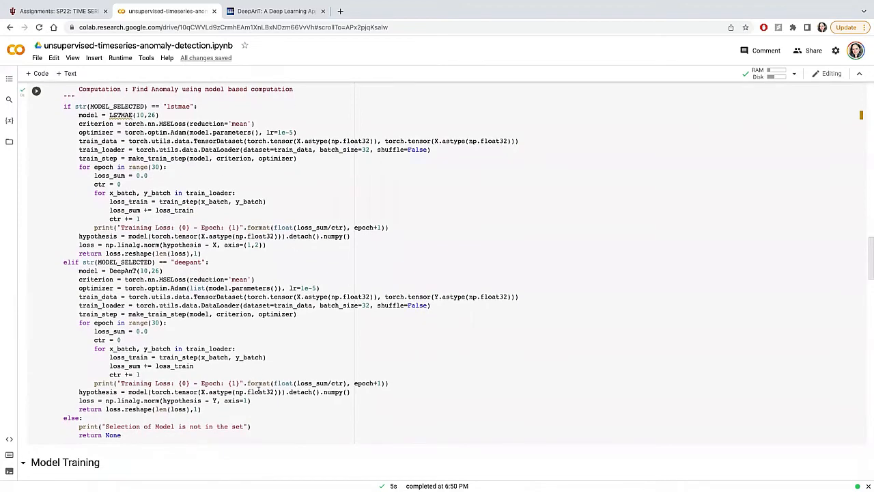
scroll(down, 3)
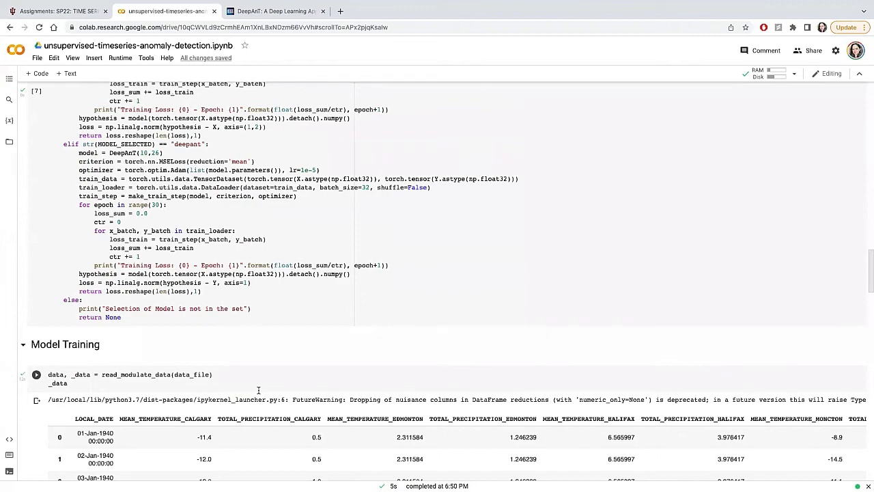
Step: Scroll past the 30-epoch training loss output to the loss_df and Visualization code cells
scroll(down, 3)
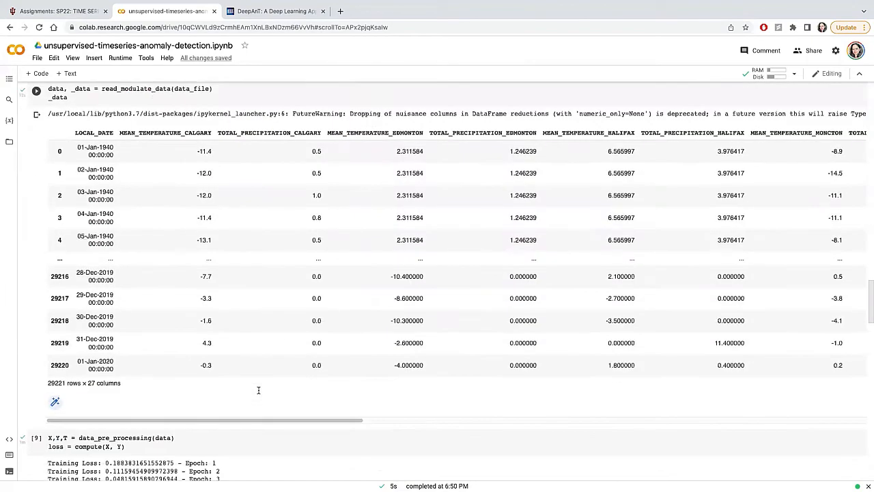
scroll(down, 3)
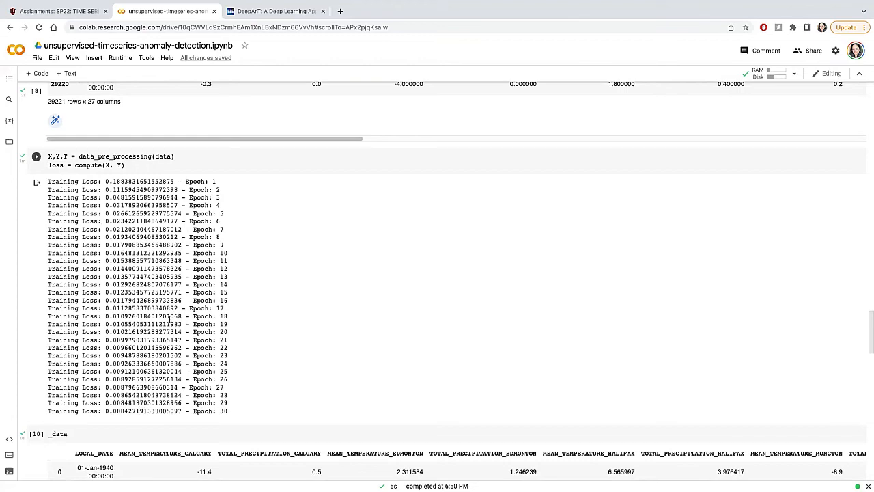
scroll(down, 3)
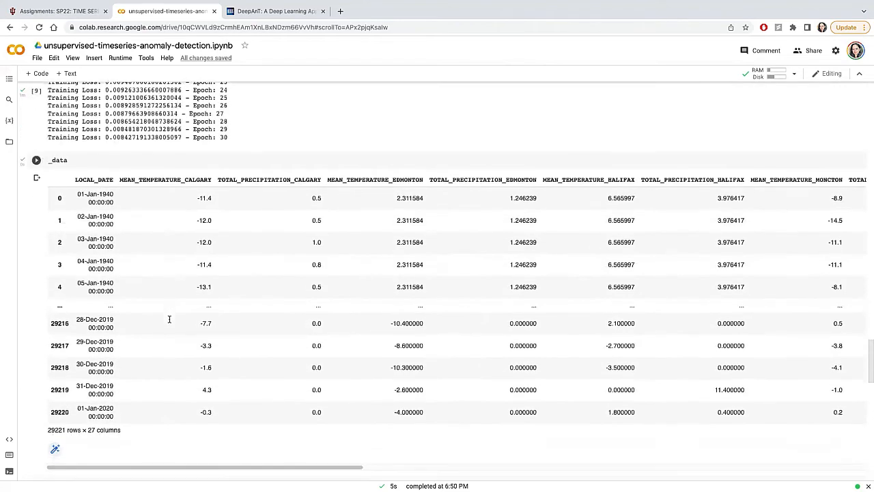
scroll(down, 3)
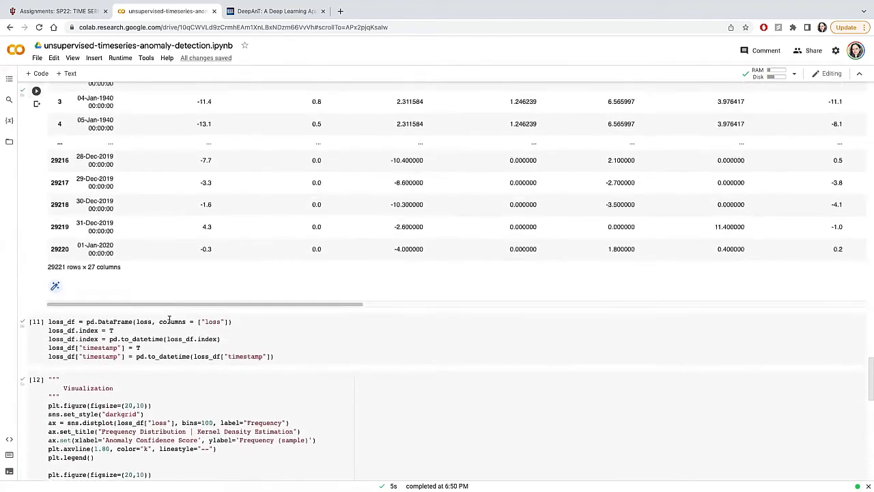
scroll(down, 3)
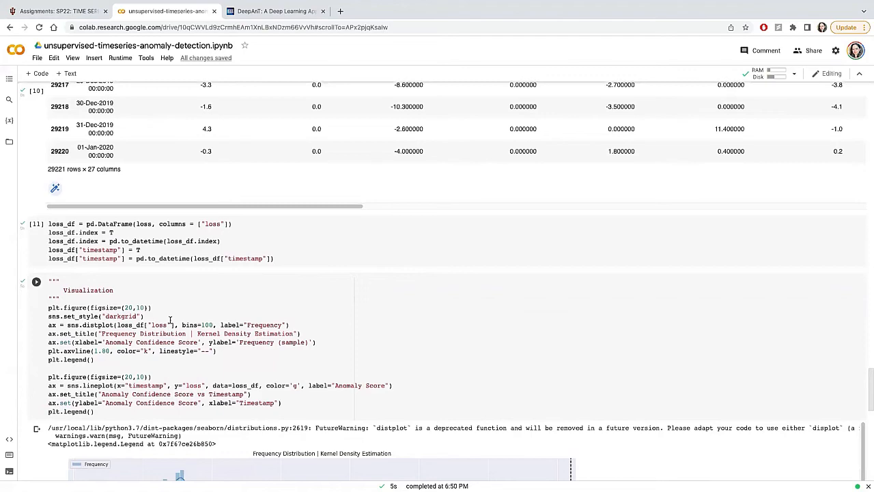
Step: Scroll through the anomaly score histogram and score-over-time plot to the closing comments on anomalies above 1.2
scroll(down, 3)
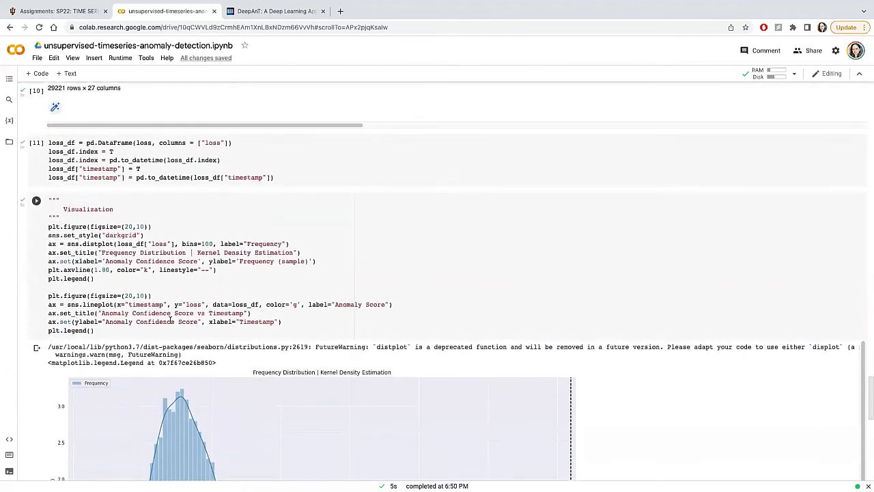
scroll(down, 3)
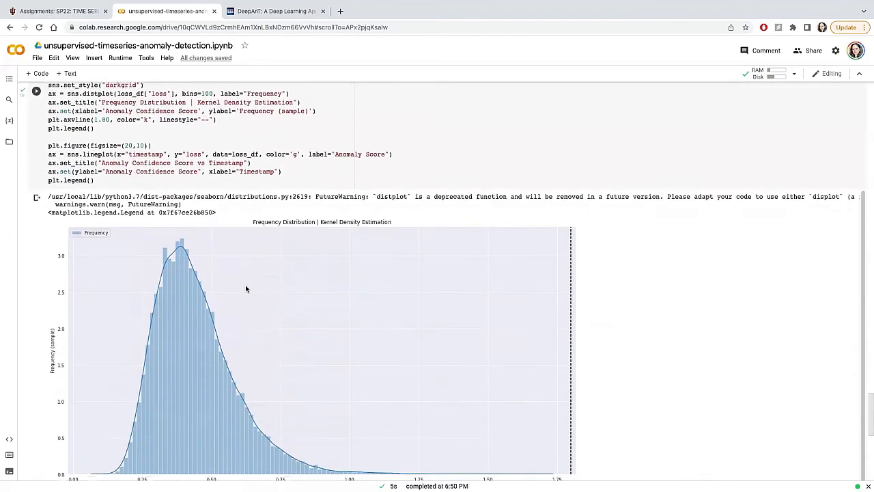
scroll(down, 3)
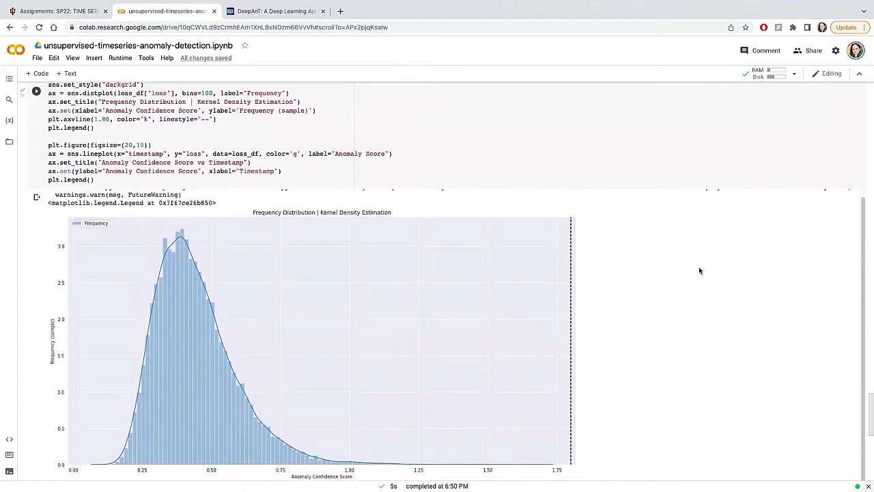
scroll(down, 3)
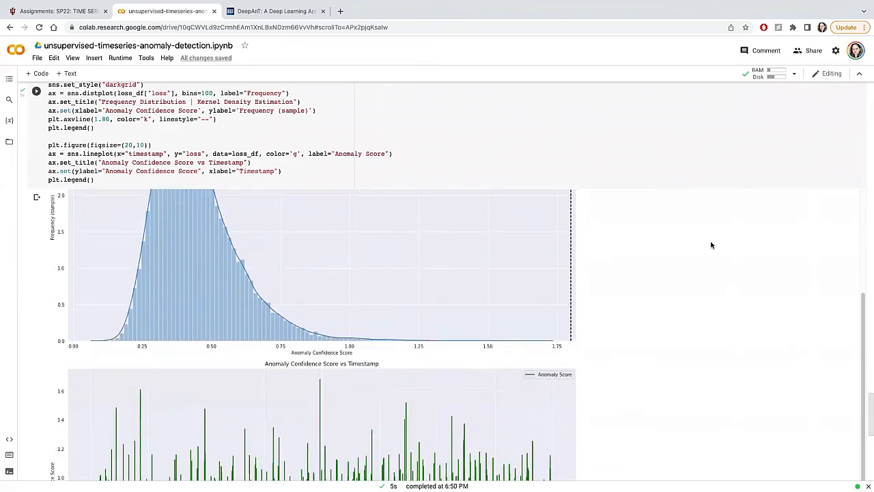
scroll(down, 3)
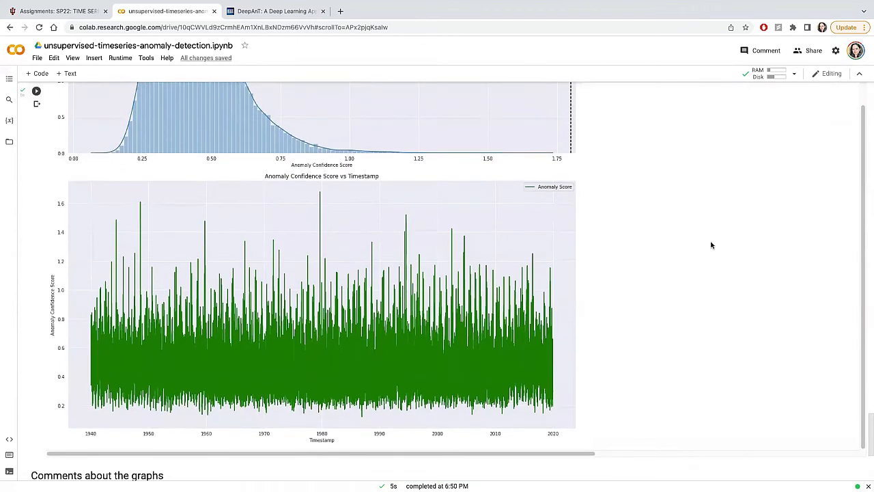
mouse_move(527, 274)
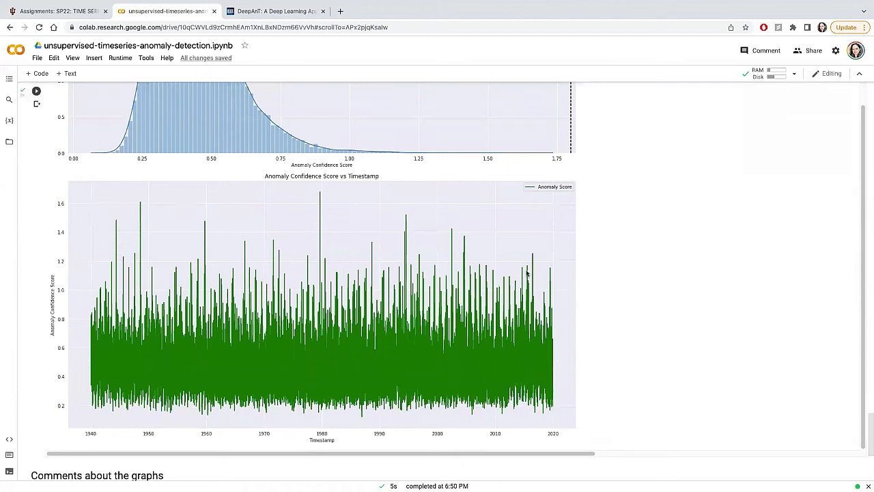
scroll(down, 3)
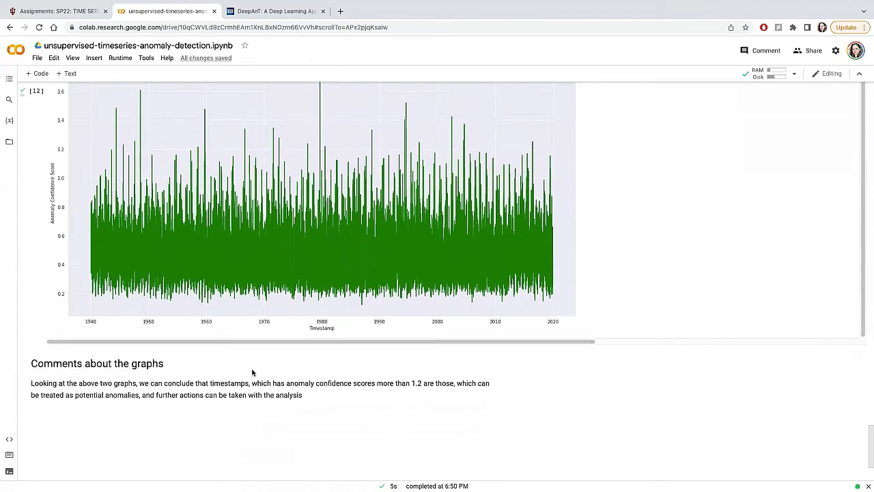
Step: Scroll back up to the Frequency Distribution | Kernel Density Estimation histogram
scroll(up, 3)
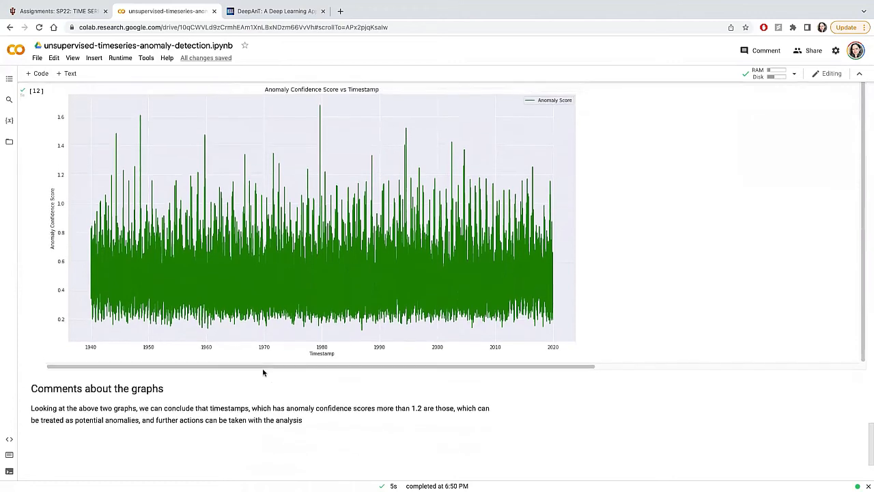
scroll(up, 3)
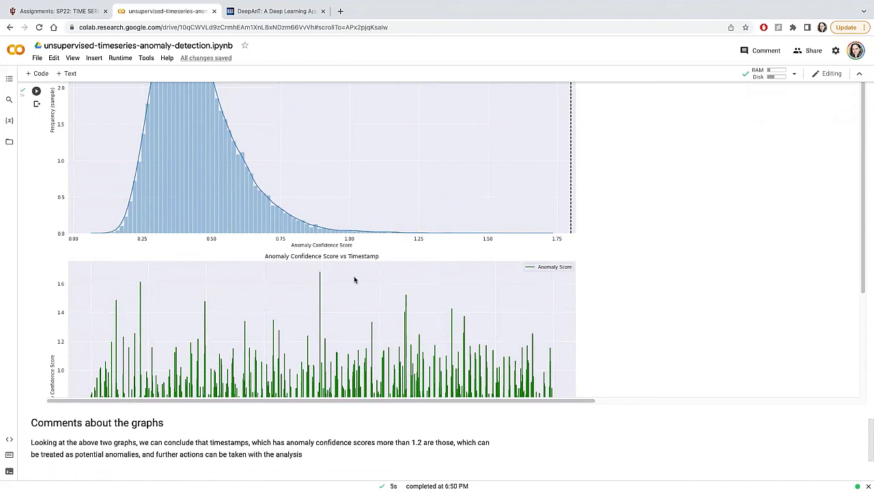
mouse_move(357, 278)
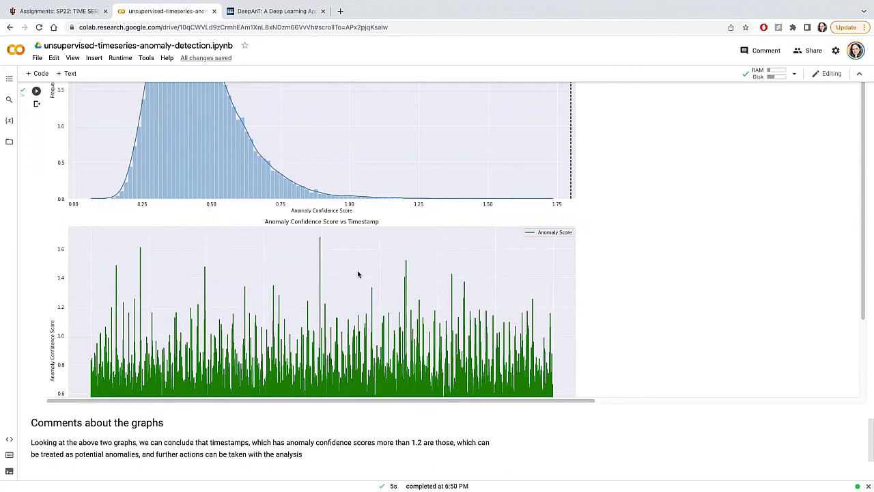
mouse_move(358, 273)
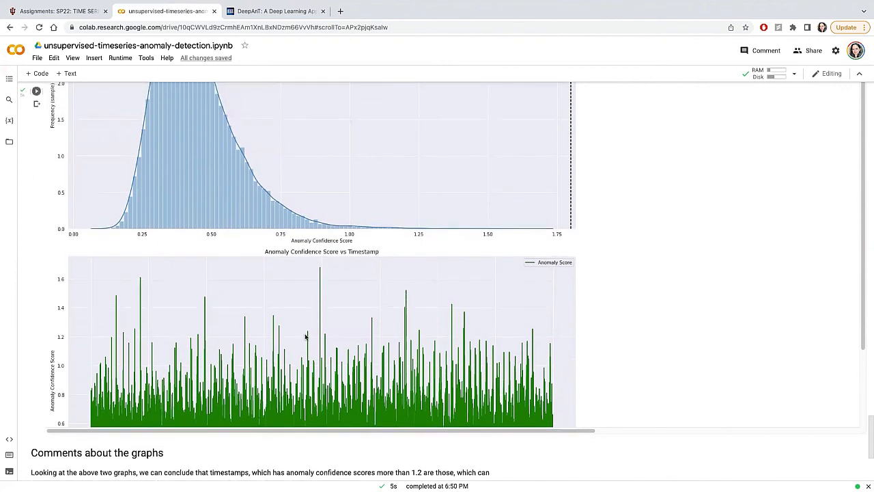
scroll(up, 3)
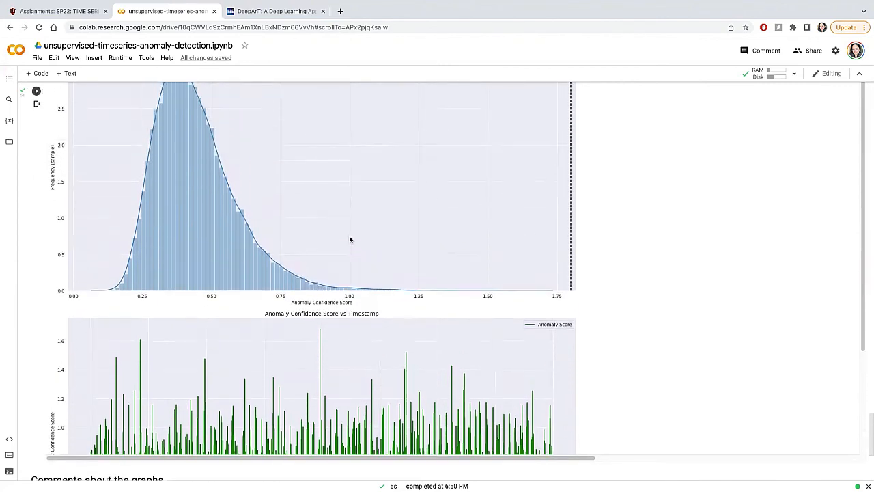
Step: Scroll up to the 'DeepAnT - Unsupervised Anomaly Detection' heading and library imports
scroll(up, 3)
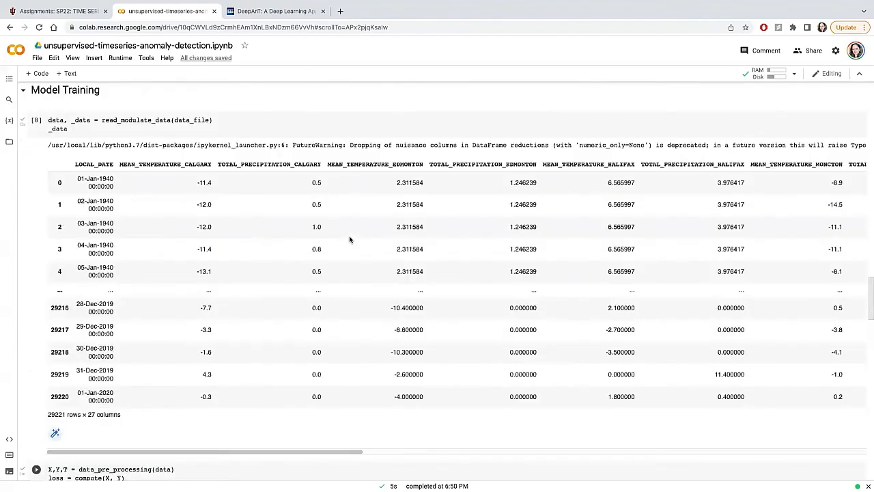
scroll(up, 3)
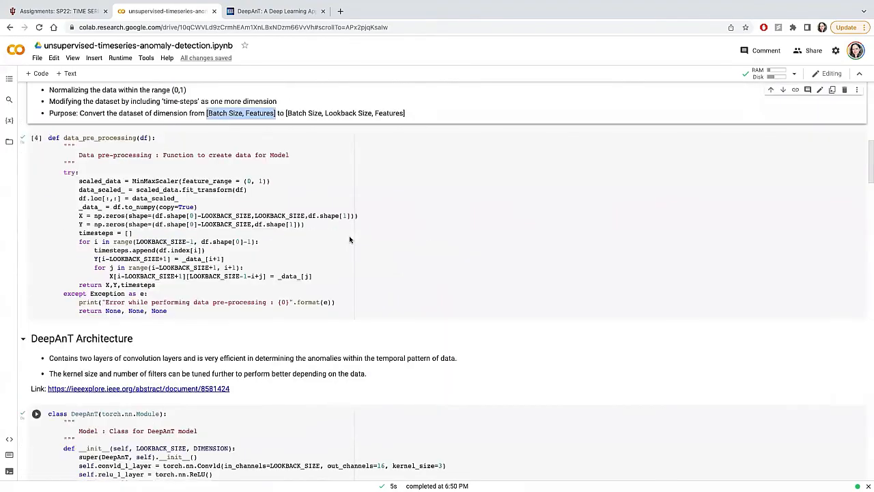
scroll(up, 3)
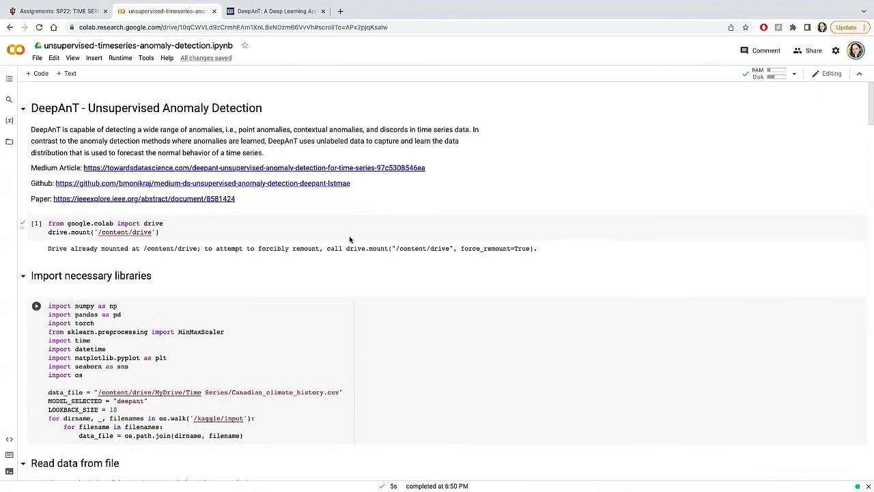